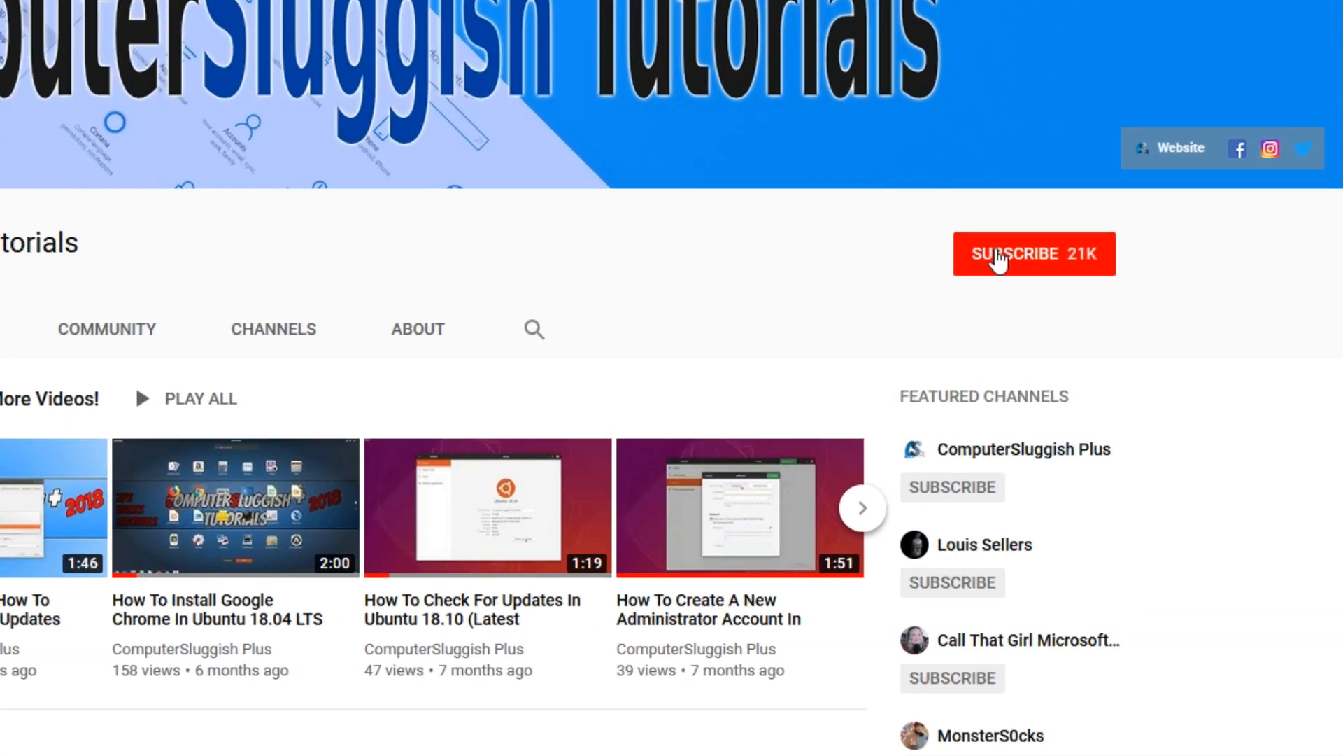
Step: Subscribe to the channel, then search Windows for "mouse settings"
click(1034, 253)
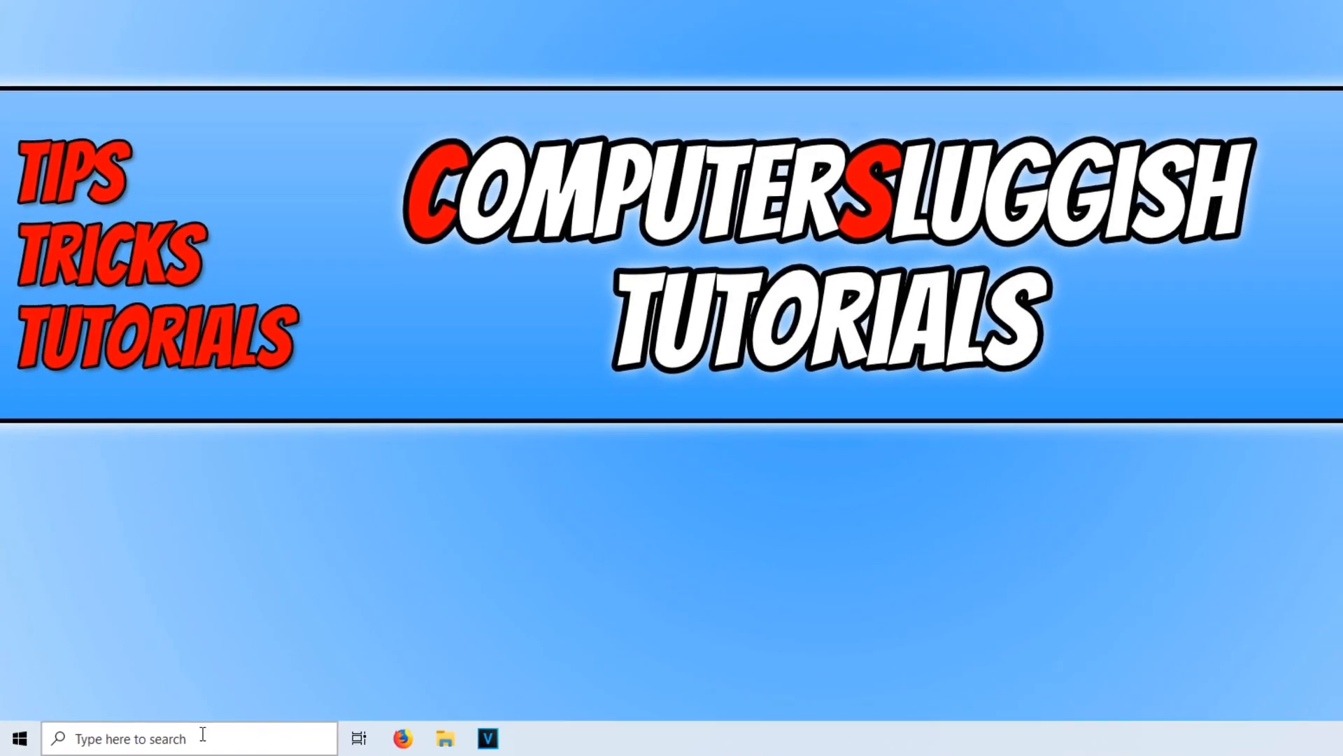
text(mouse settings)
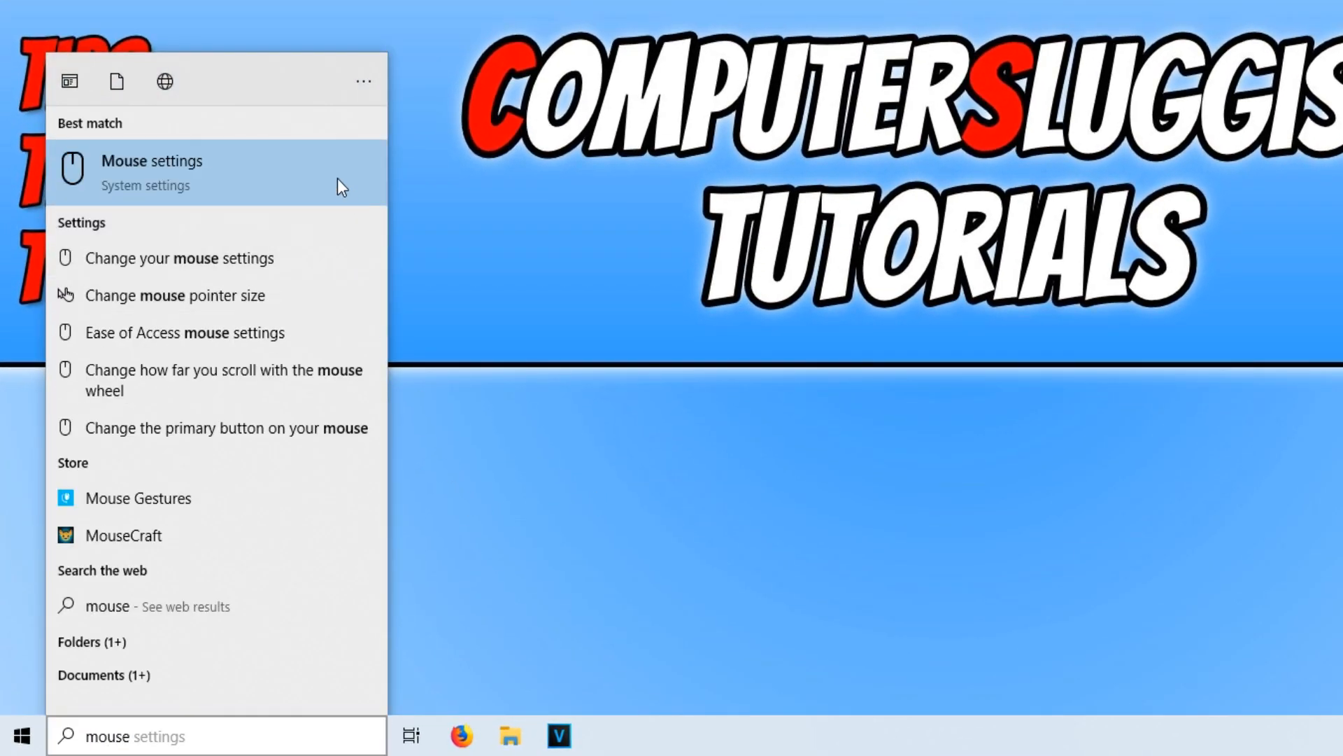
Step: Reach the Cursor & pointer page via Mouse settings' 'Adjust mouse & cursor size' link
click(151, 161)
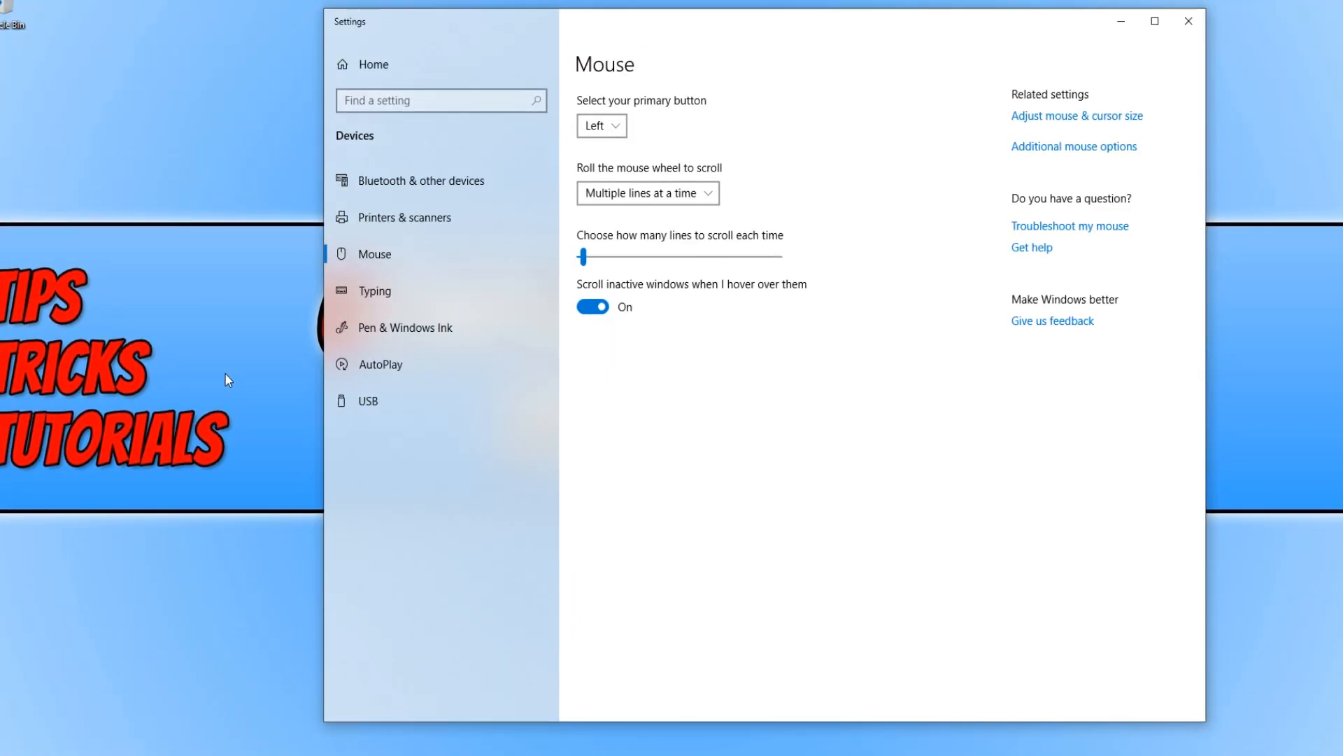
mouse_move(1068, 123)
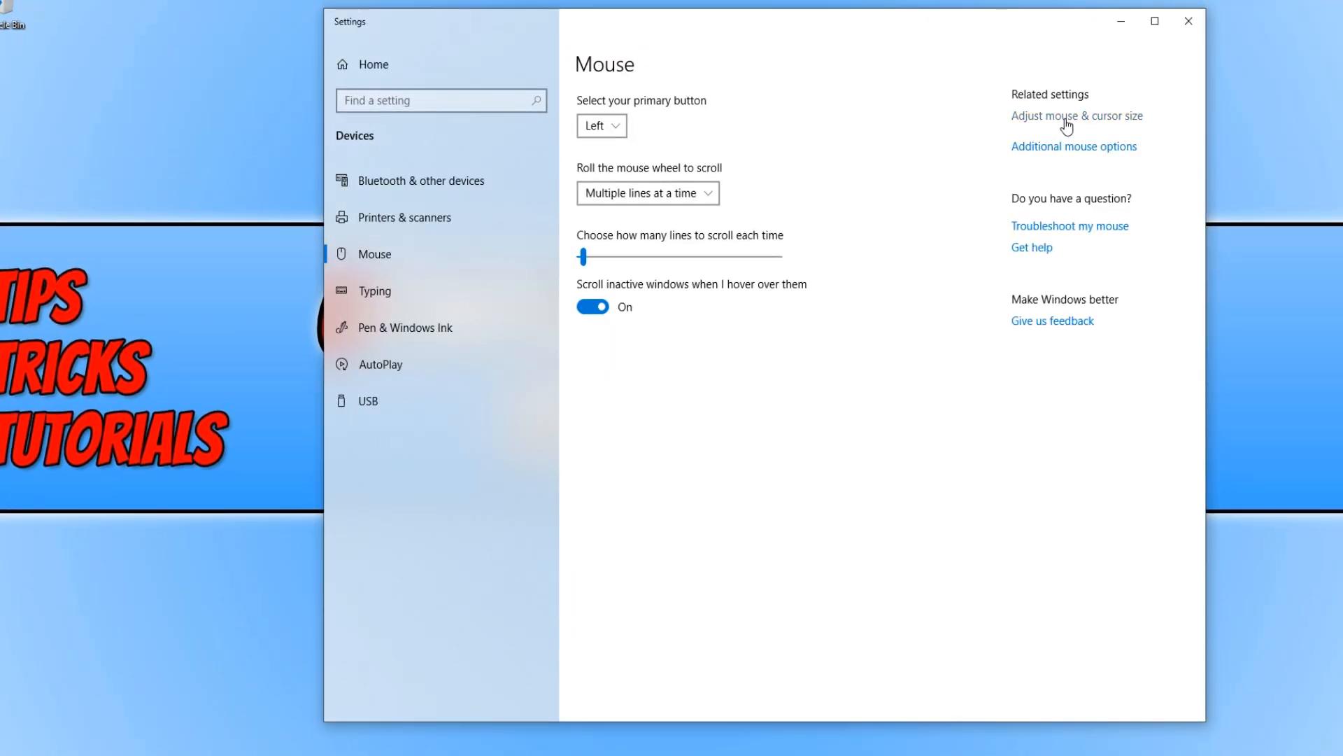
click(1077, 116)
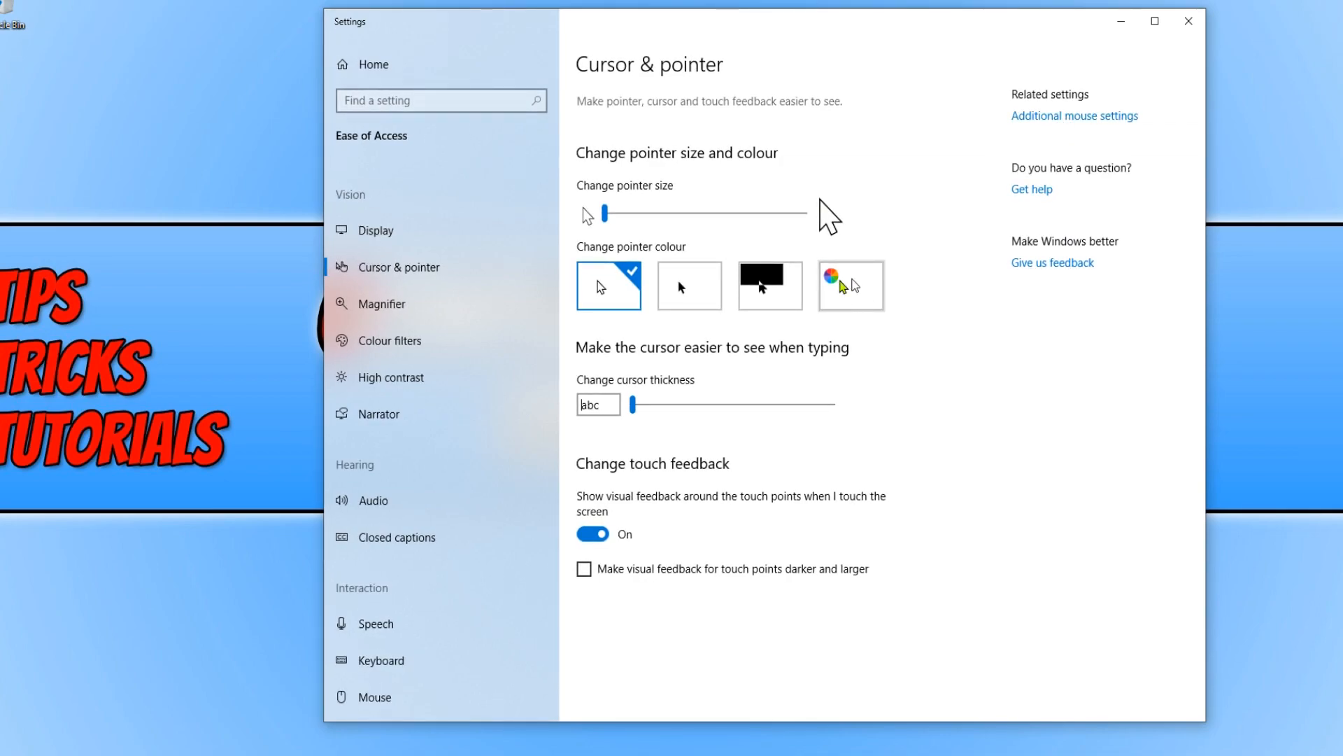
Step: Choose the custom pointer colour tile and pick purple from the suggested colours
click(849, 285)
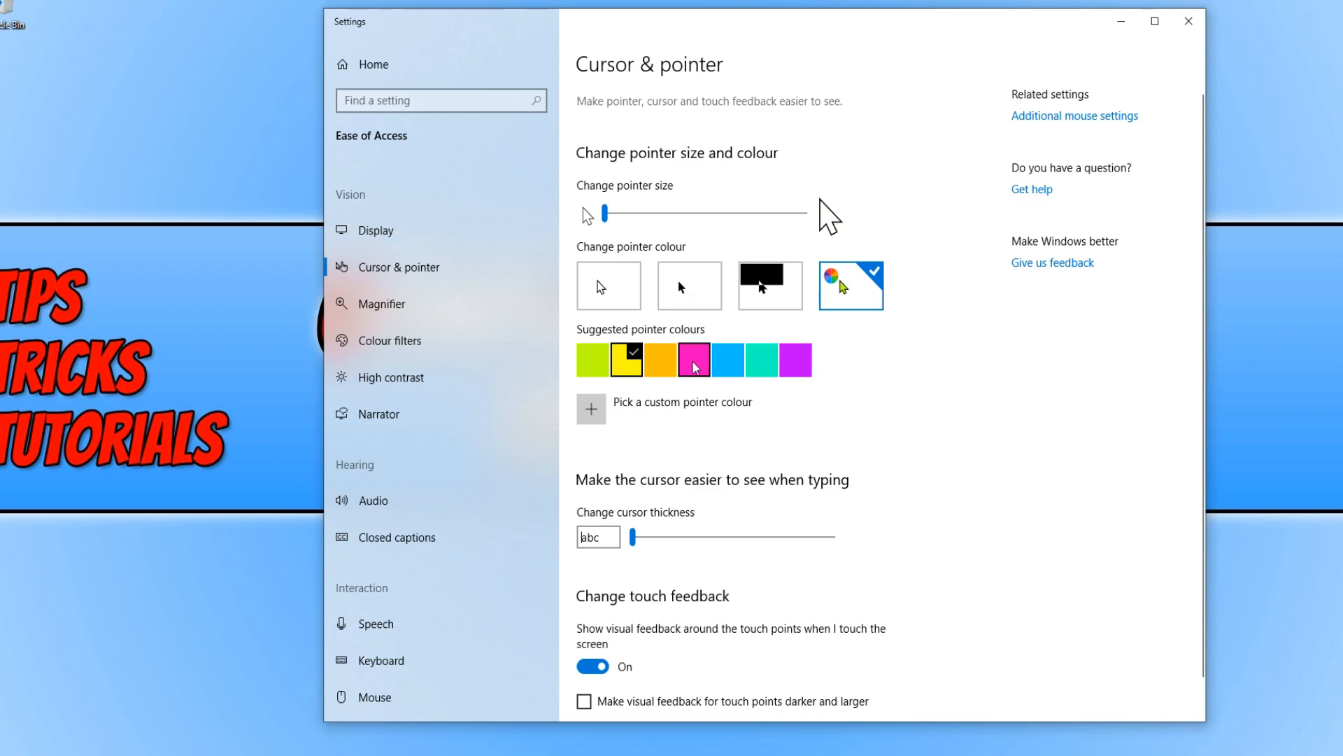
mouse_move(726, 360)
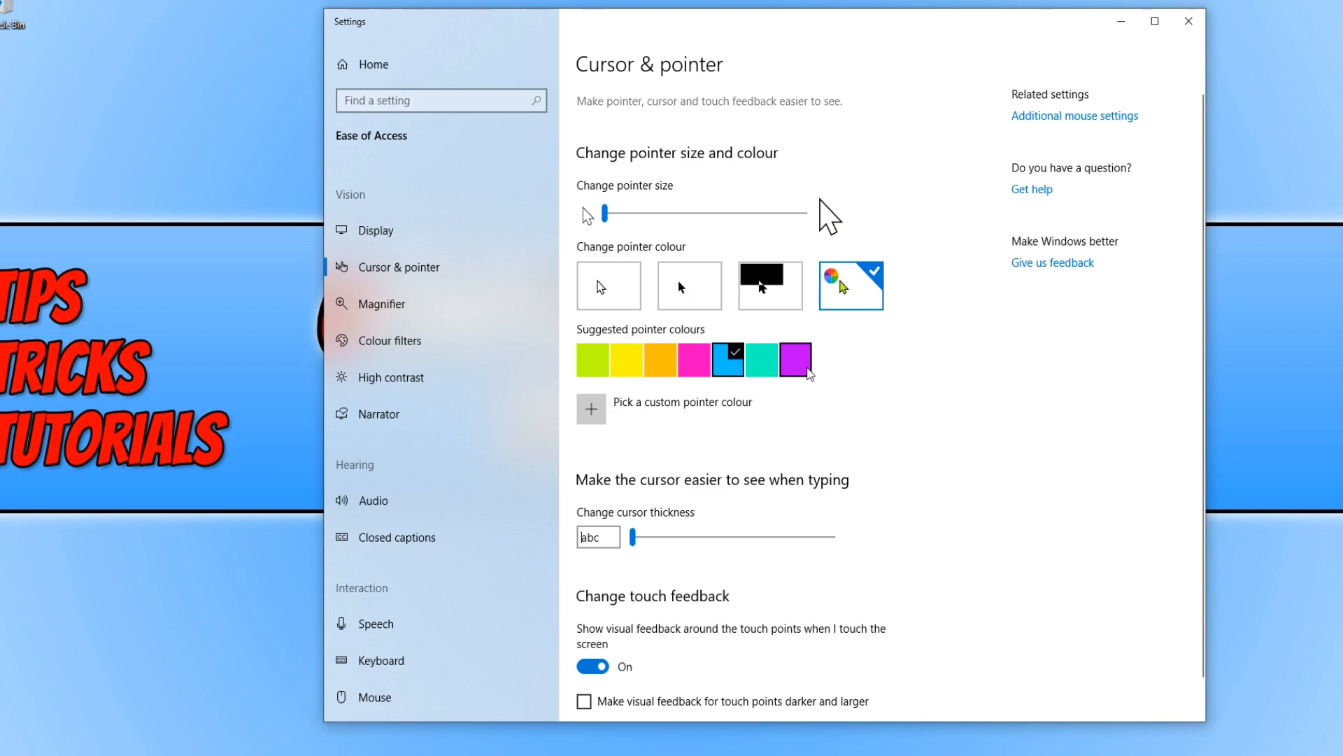
click(797, 360)
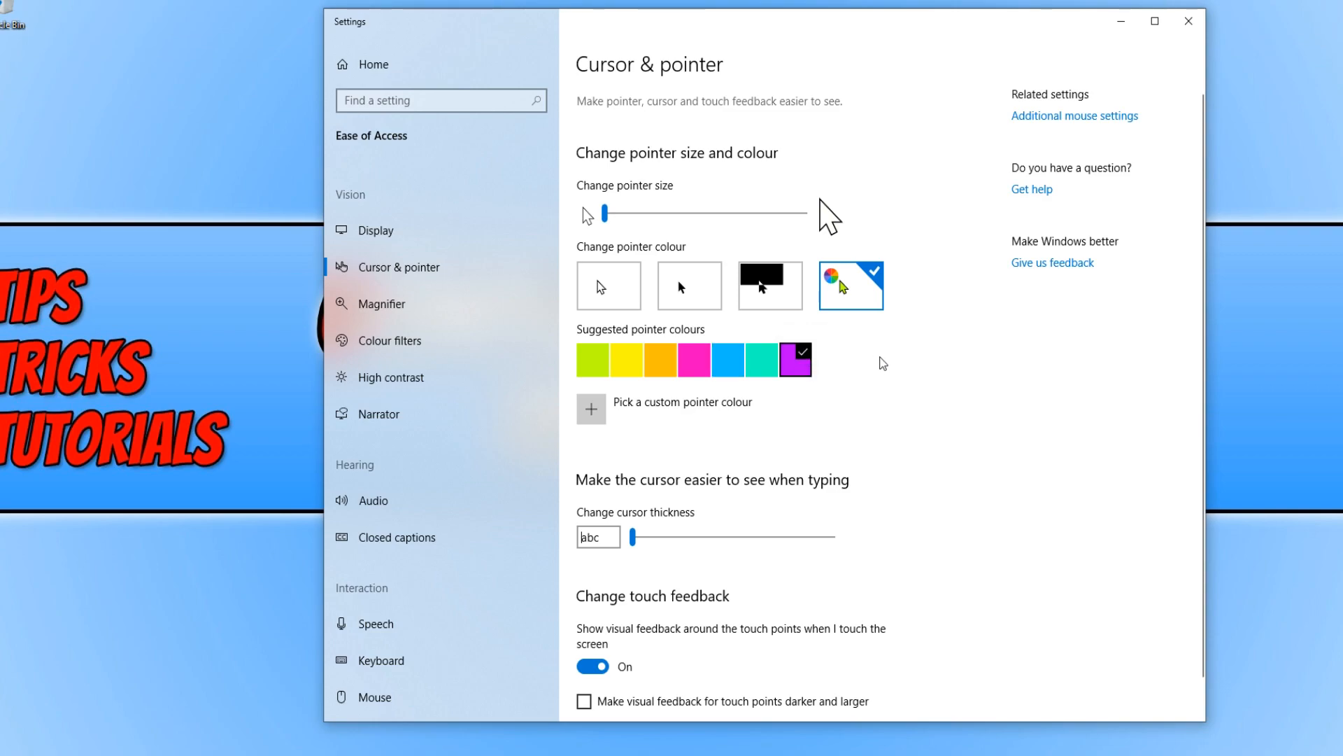
mouse_move(884, 365)
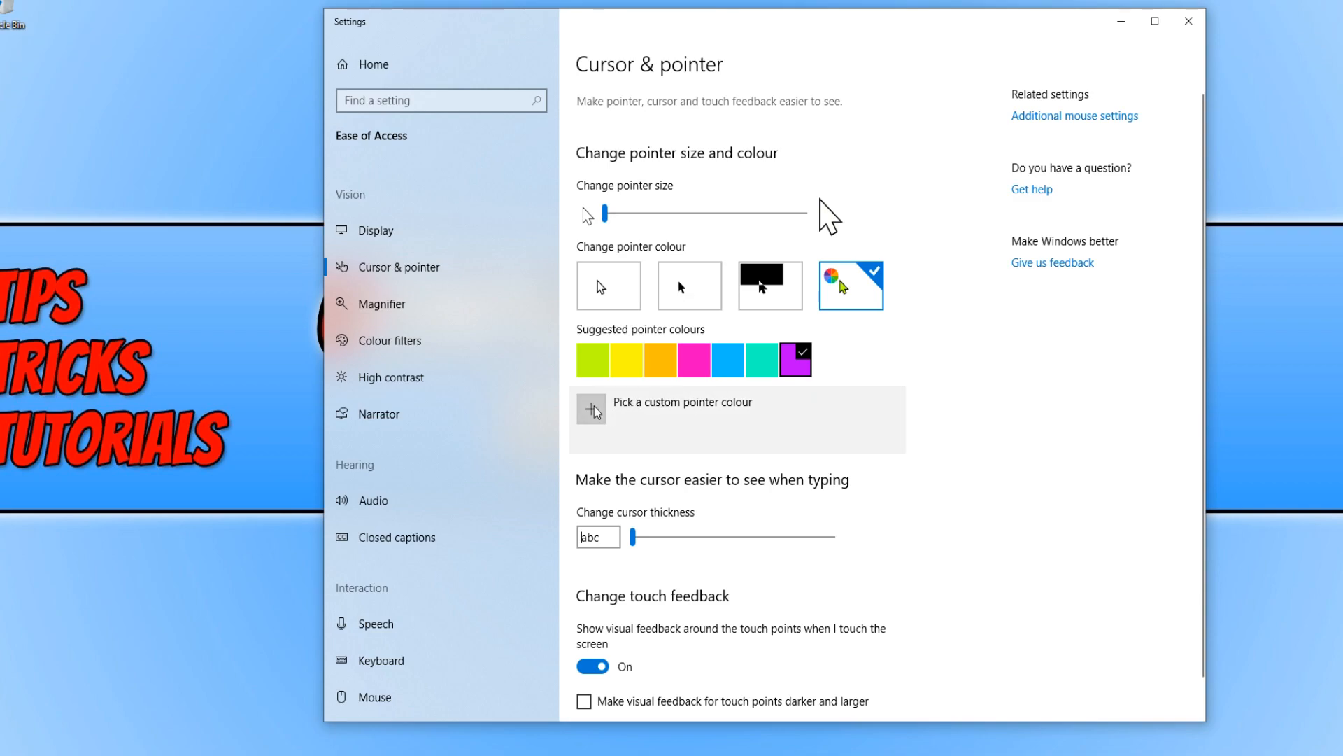
Step: Pick red from the custom colour spectrum and confirm it as the pointer colour
click(592, 409)
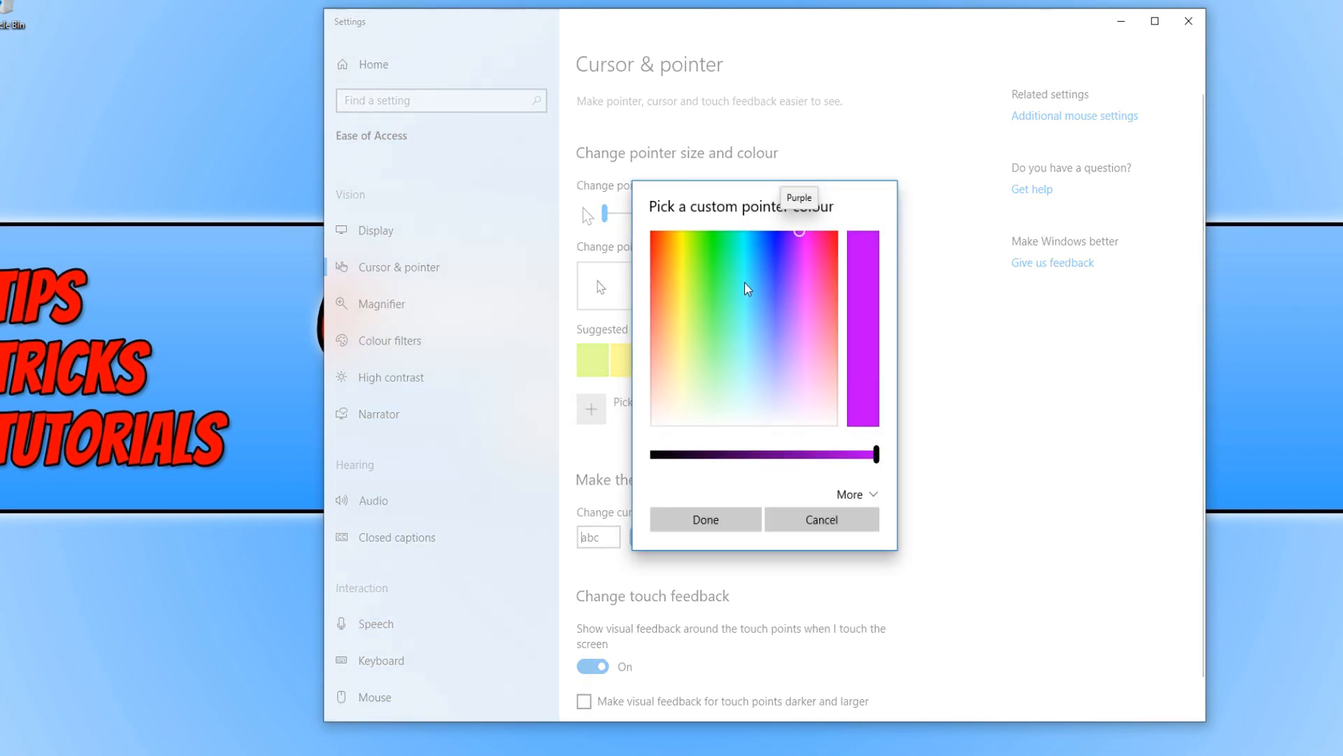
click(659, 244)
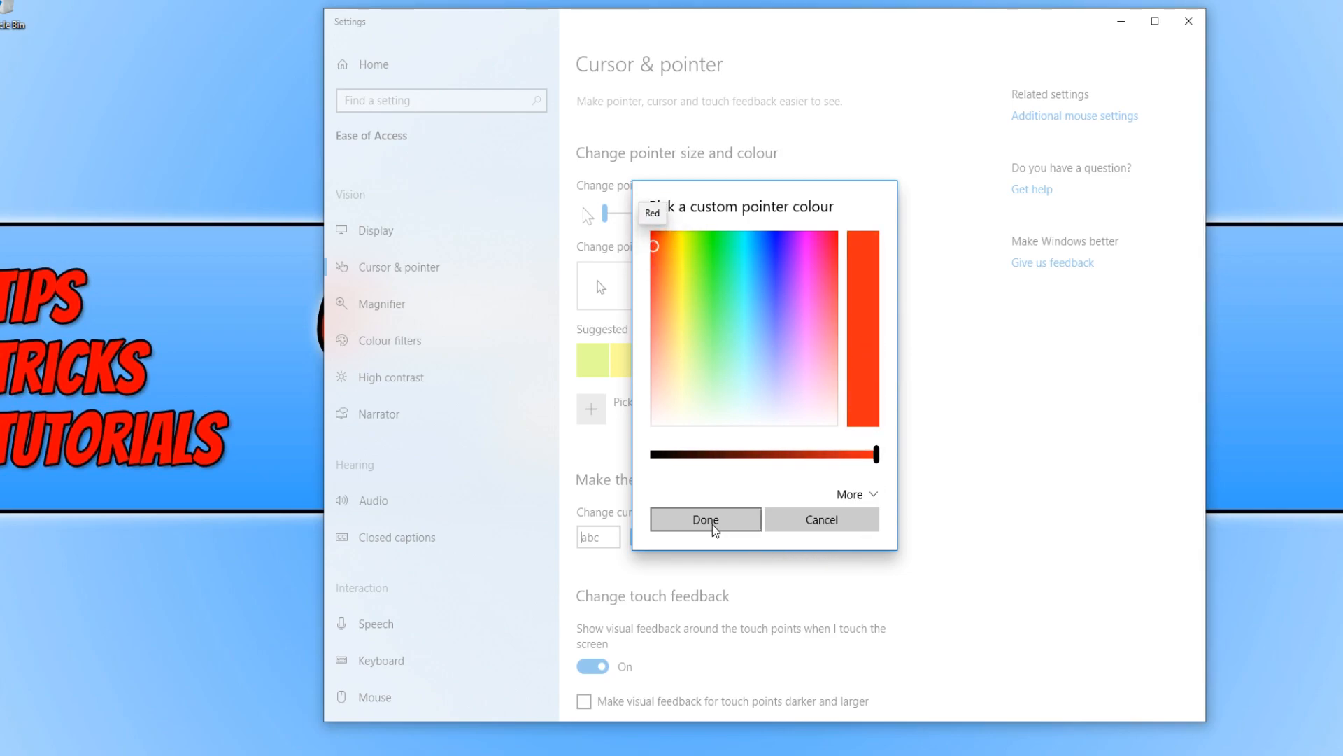
click(704, 519)
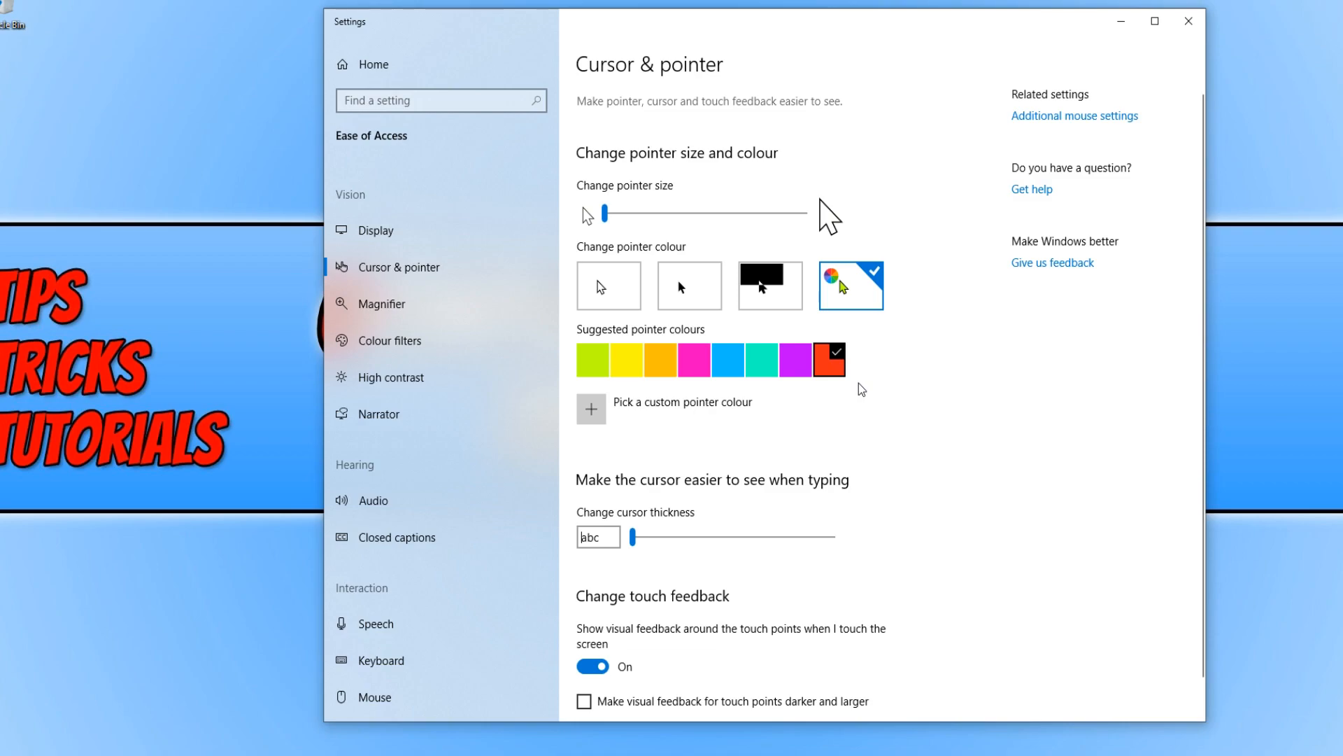
mouse_move(883, 388)
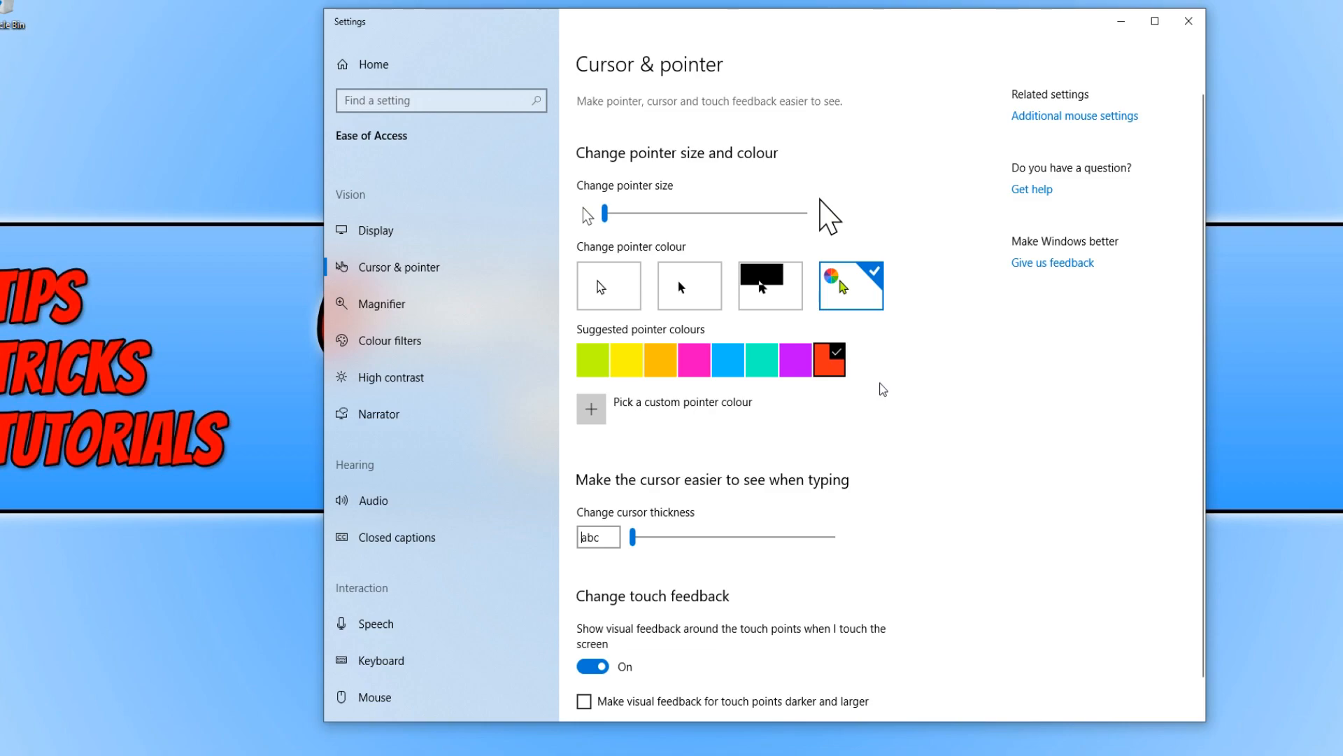